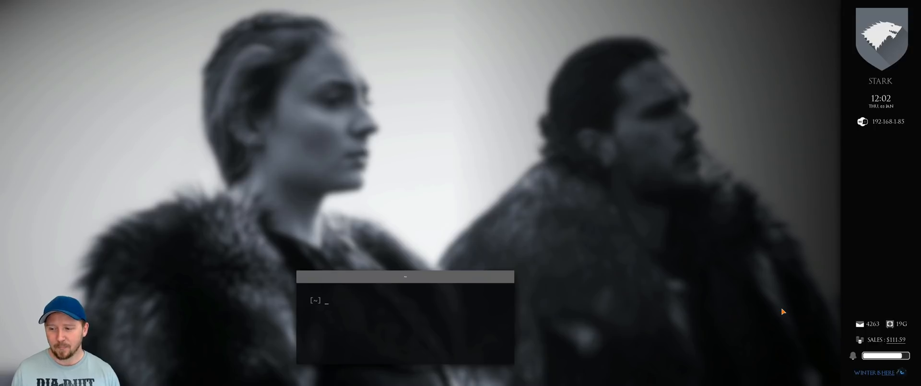
{"action": "mouse_move", "coordinate": [541, 202]}
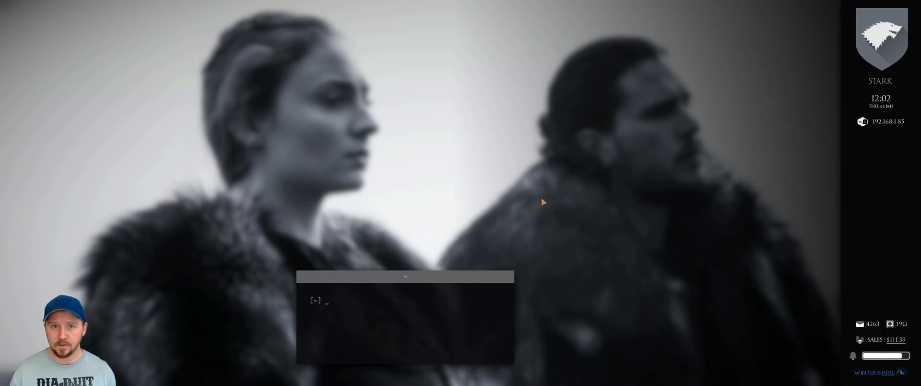
{"action": "mouse_move", "coordinate": [550, 376]}
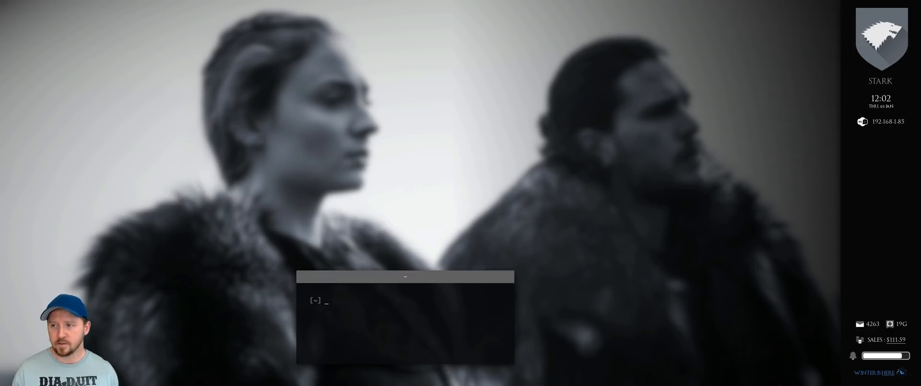
{"action": "mouse_move", "coordinate": [691, 229]}
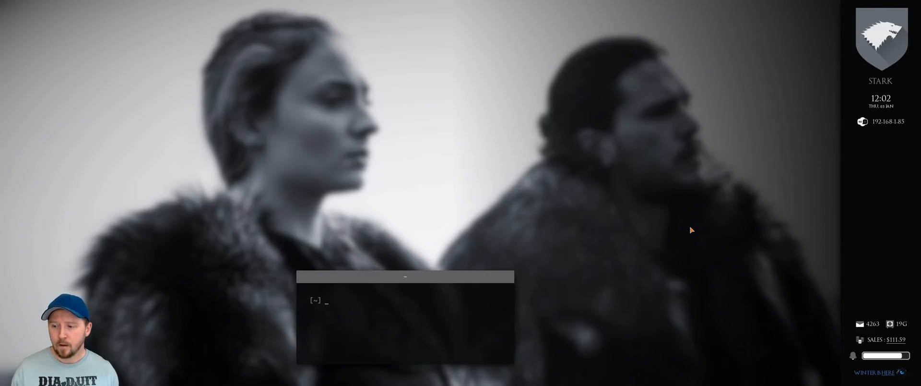
{"action": "mouse_move", "coordinate": [750, 218]}
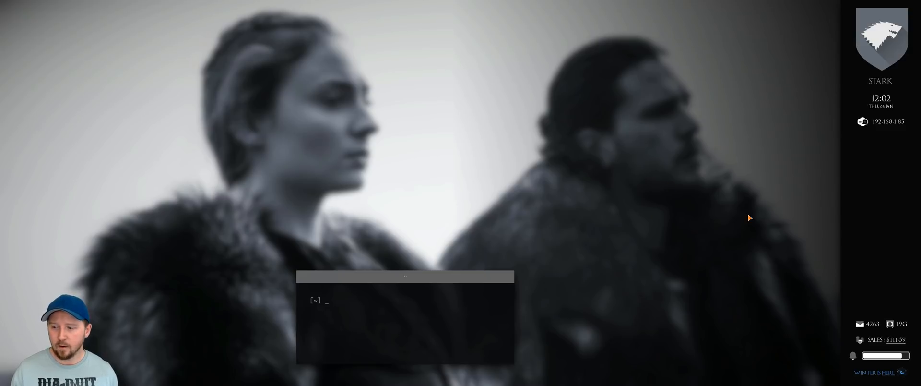
{"action": "mouse_move", "coordinate": [835, 257]}
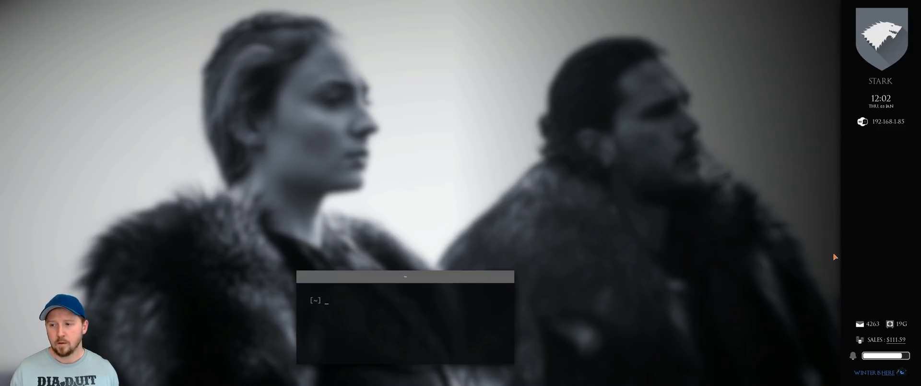
{"action": "mouse_move", "coordinate": [828, 238]}
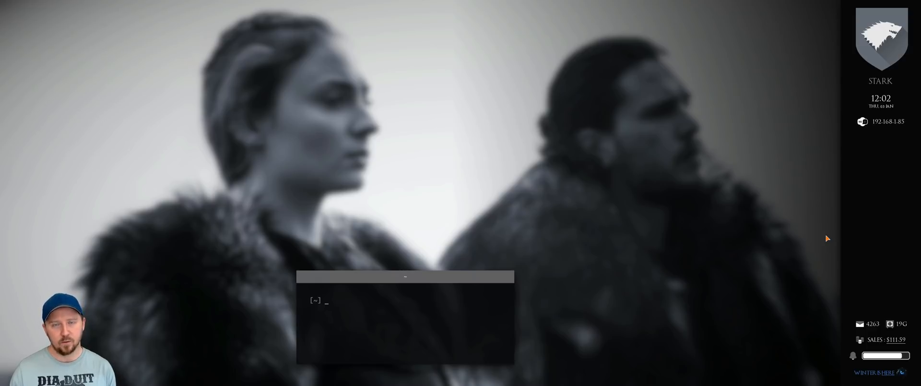
{"action": "mouse_move", "coordinate": [672, 335]}
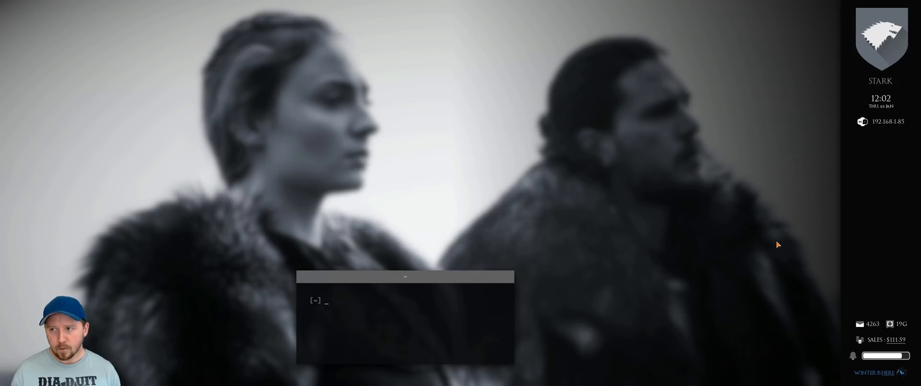
{"action": "mouse_move", "coordinate": [699, 197]}
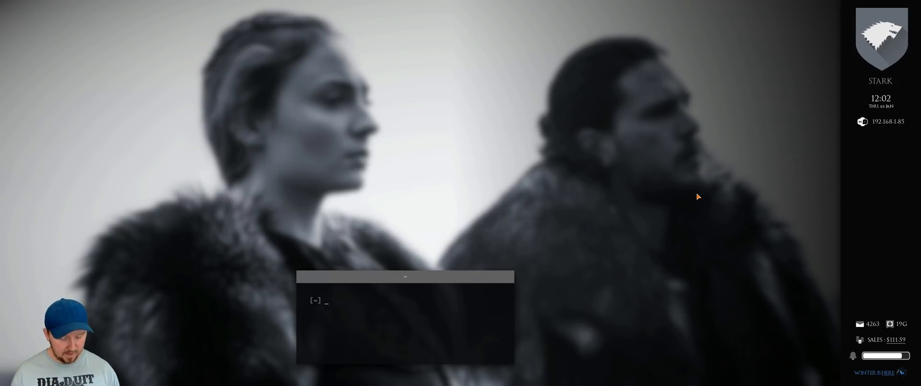
{"action": "mouse_move", "coordinate": [683, 276]}
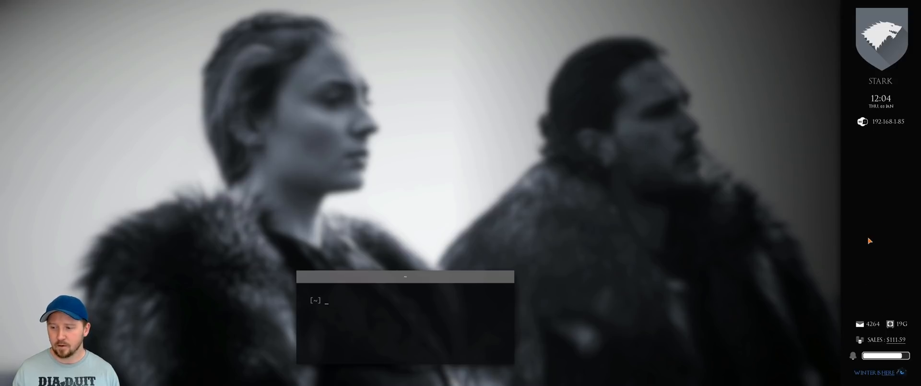
{"action": "mouse_move", "coordinate": [887, 246]}
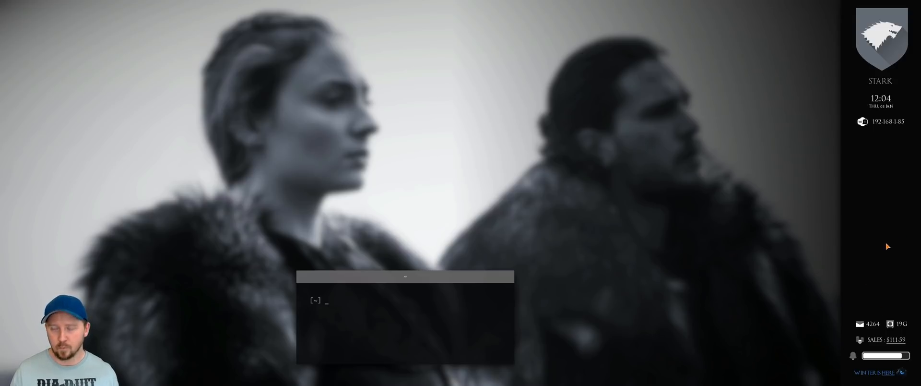
{"action": "mouse_move", "coordinate": [863, 329]}
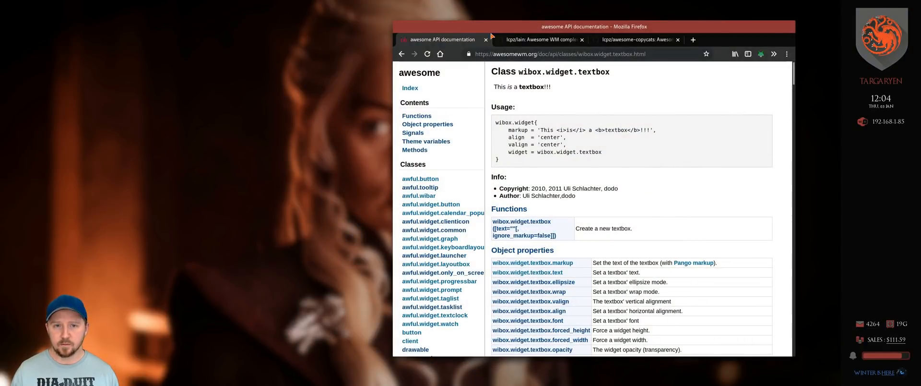
{"action": "mouse_move", "coordinate": [600, 177]}
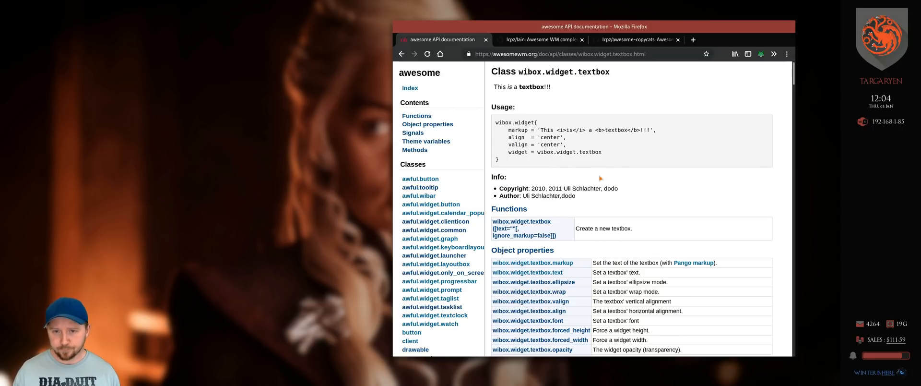
{"action": "mouse_move", "coordinate": [496, 123]}
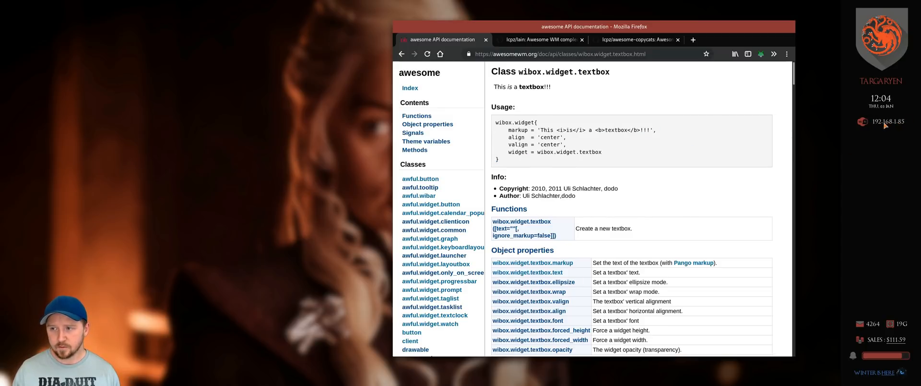
- In the drop-down terminal, send notify-send test notifications "Hello" and "newsboat" to preview the raven popup
{"action": "scroll", "scroll_direction": "down", "scroll_amount": 3}
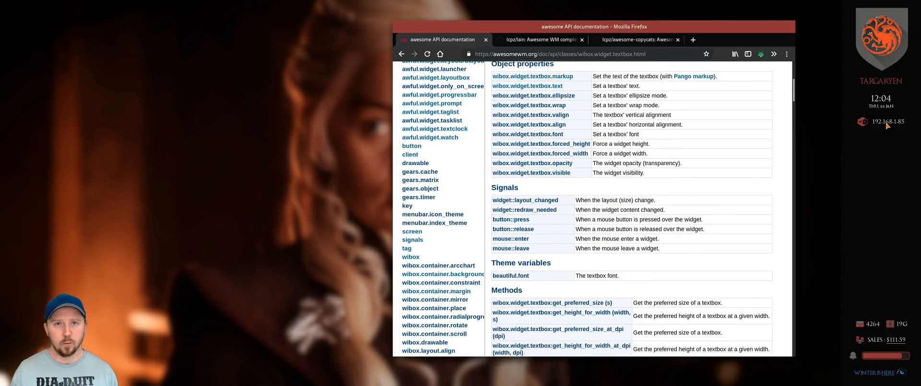
{"action": "mouse_move", "coordinate": [740, 267]}
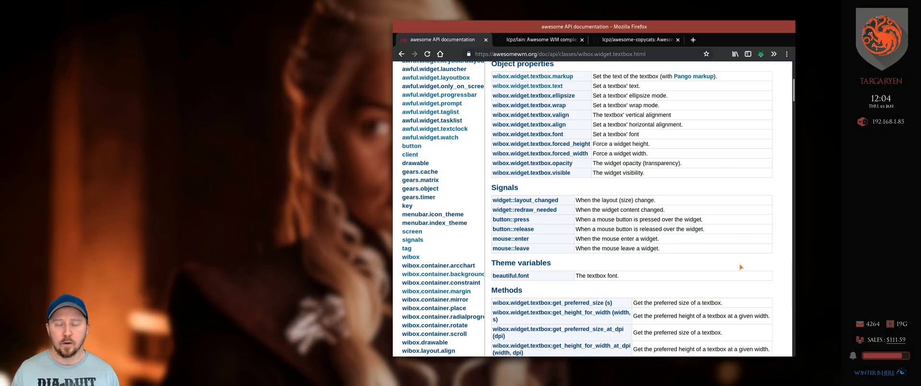
{"action": "mouse_move", "coordinate": [513, 228]}
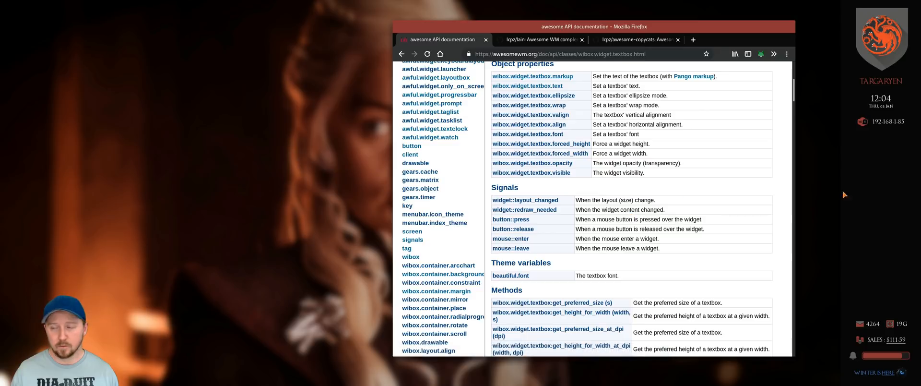
{"action": "mouse_move", "coordinate": [895, 140]}
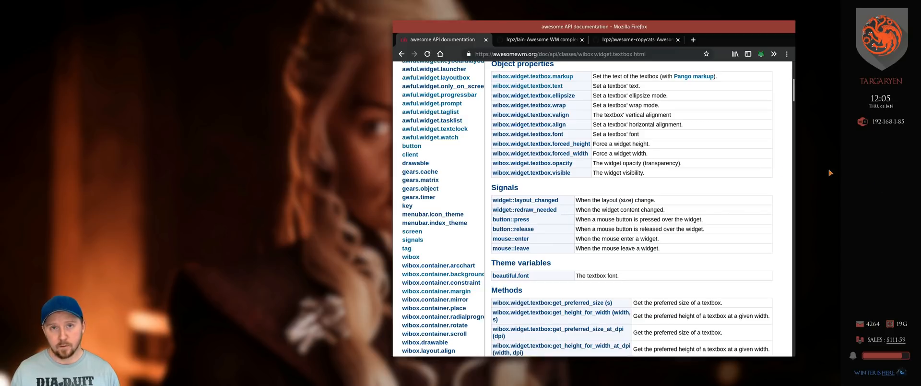
{"action": "mouse_move", "coordinate": [602, 247]}
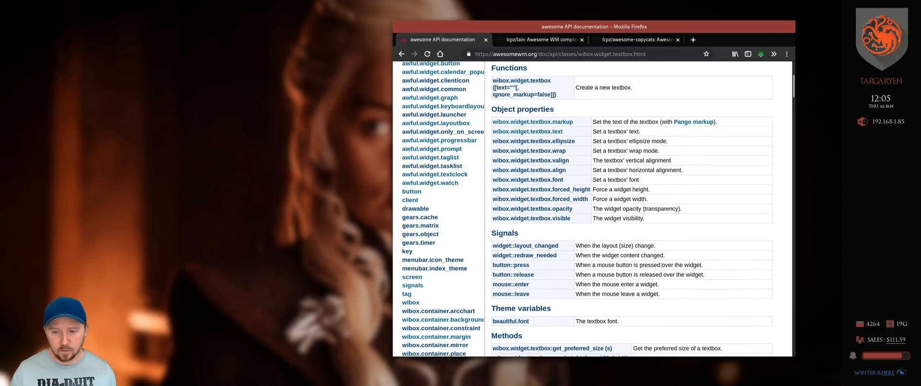
{"action": "scroll", "scroll_direction": "down", "scroll_amount": 3}
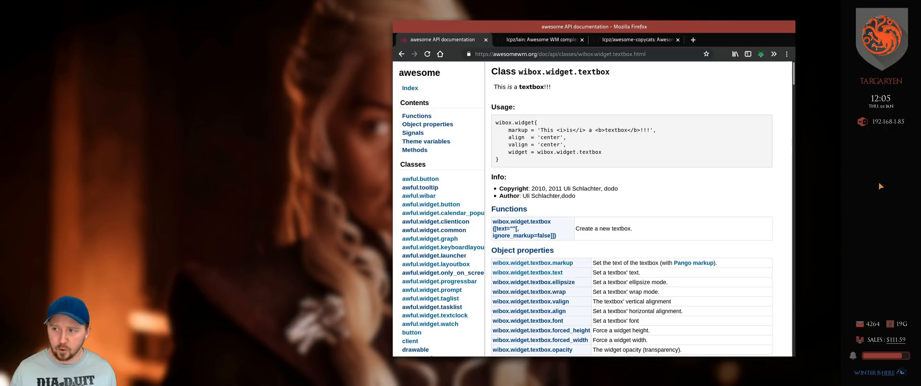
{"action": "mouse_move", "coordinate": [863, 222]}
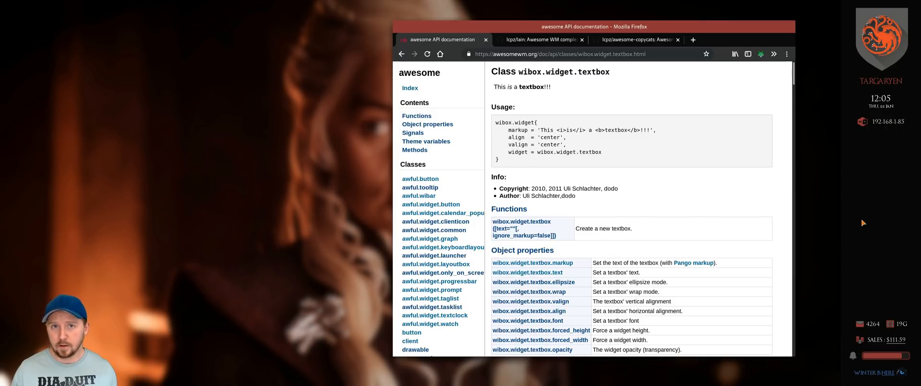
{"action": "mouse_move", "coordinate": [875, 106]}
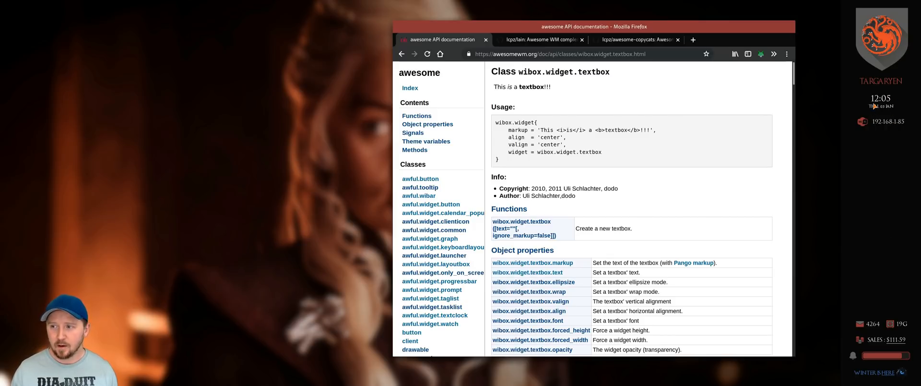
{"action": "mouse_move", "coordinate": [852, 153]}
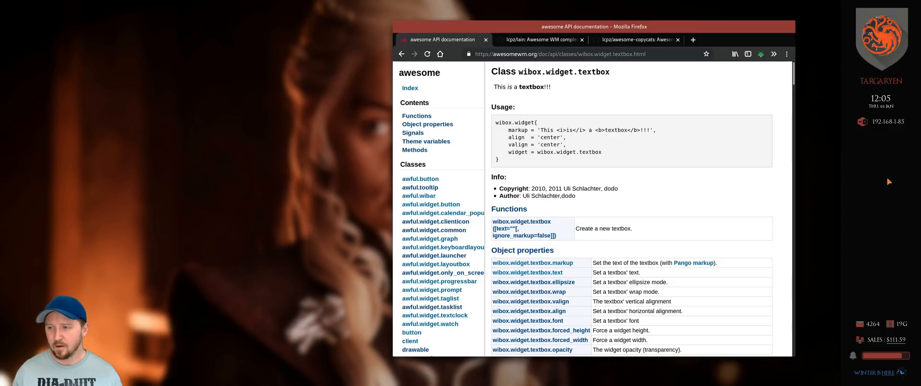
{"action": "mouse_move", "coordinate": [884, 291]}
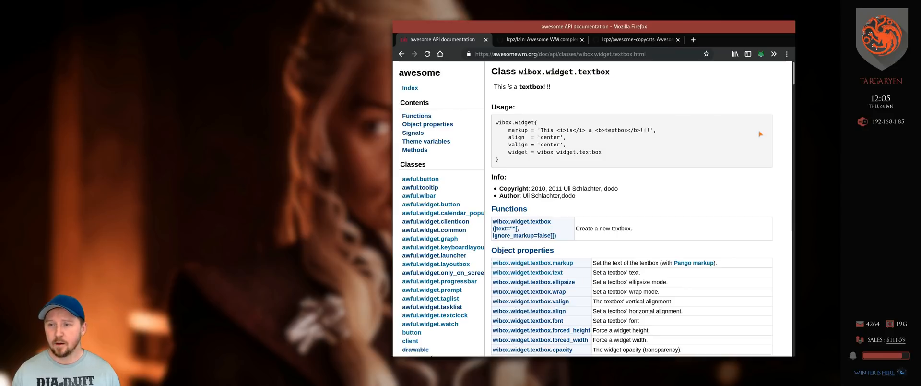
{"action": "scroll", "scroll_direction": "down", "scroll_amount": 3}
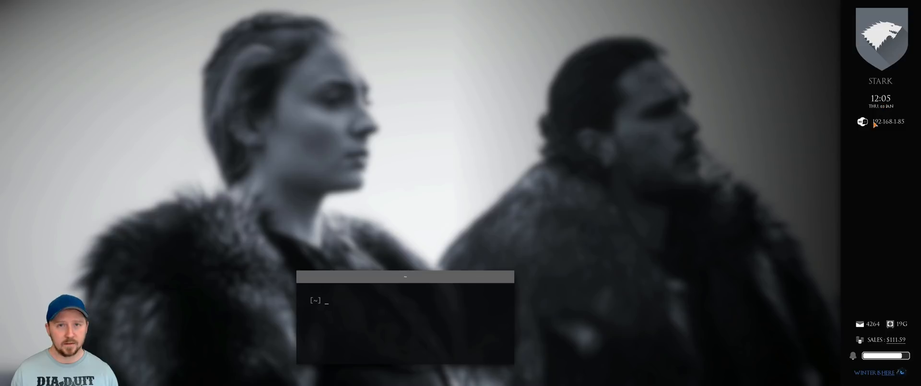
{"action": "mouse_move", "coordinate": [873, 82]}
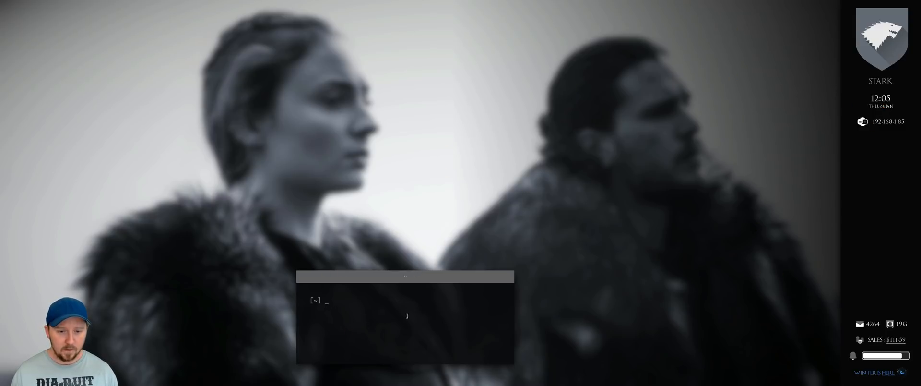
{"action": "mouse_move", "coordinate": [607, 142]}
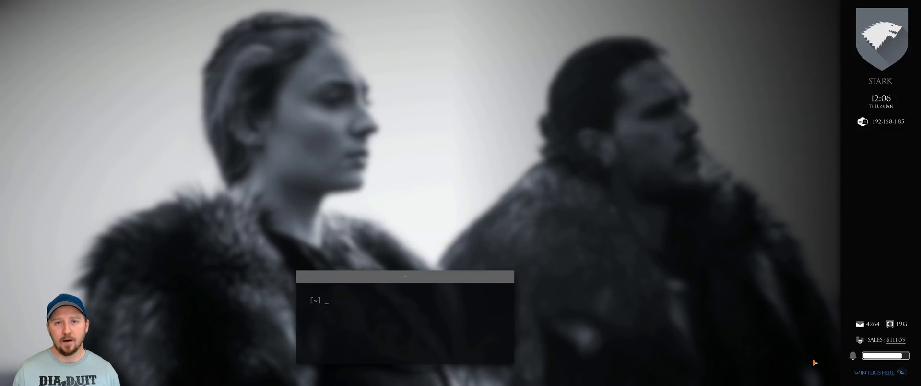
{"action": "mouse_move", "coordinate": [752, 334]}
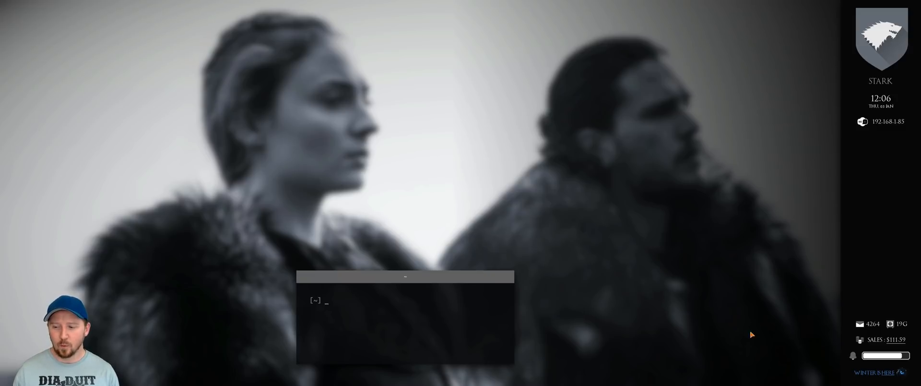
{"action": "mouse_move", "coordinate": [700, 376]}
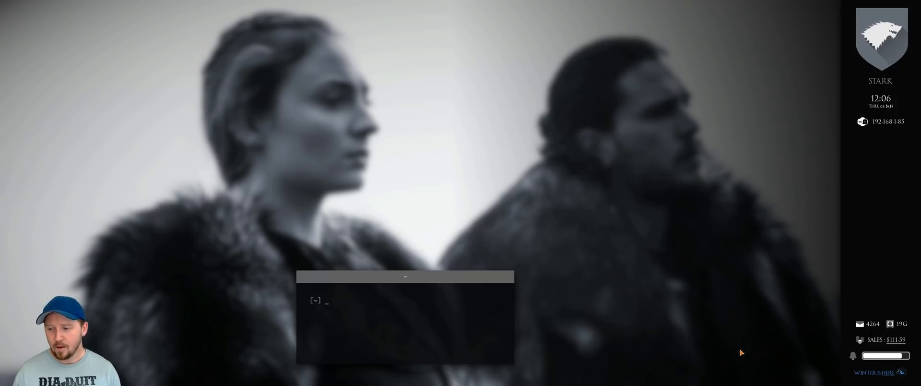
{"action": "mouse_move", "coordinate": [749, 339]}
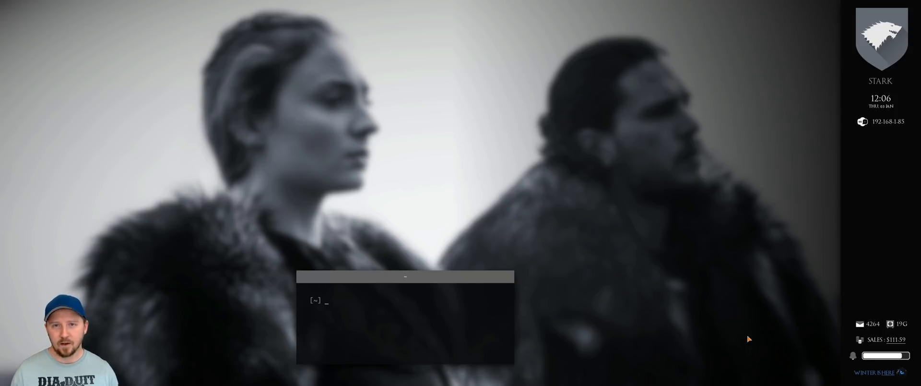
{"action": "mouse_move", "coordinate": [688, 271]}
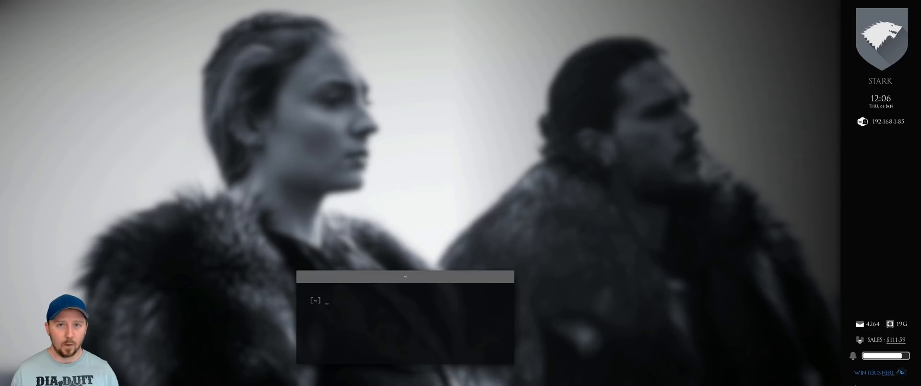
{"action": "mouse_move", "coordinate": [582, 229]}
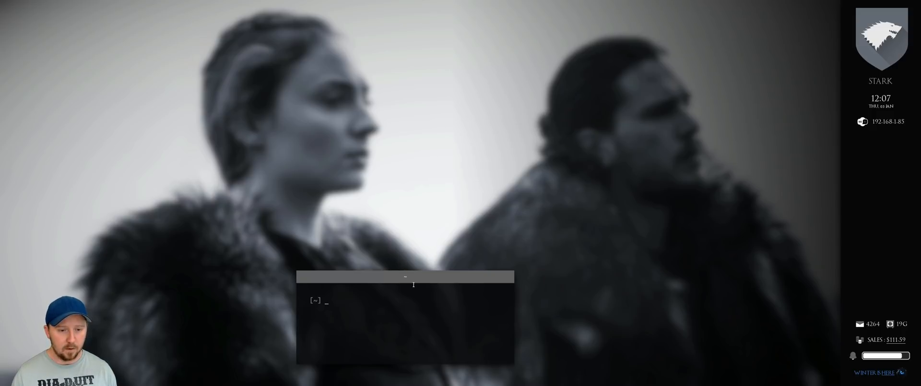
{"action": "type", "text": "noti"}
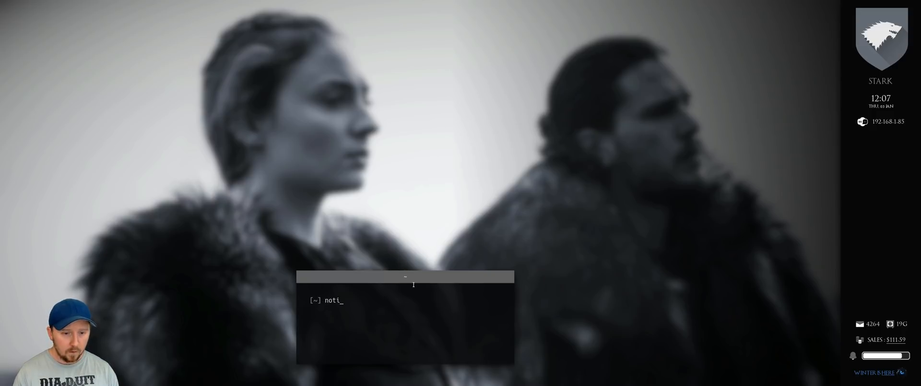
{"action": "type", "text": "fy-send \"s"}
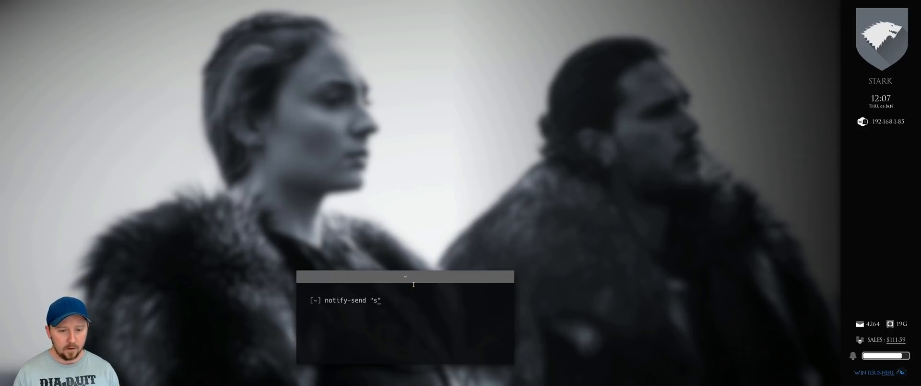
{"action": "type", "text": "Hello\""}
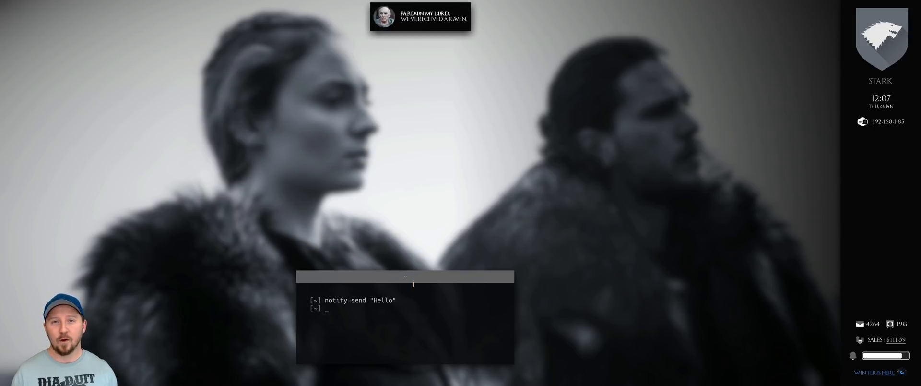
{"action": "type", "text": "notify-send \"Hello\""}
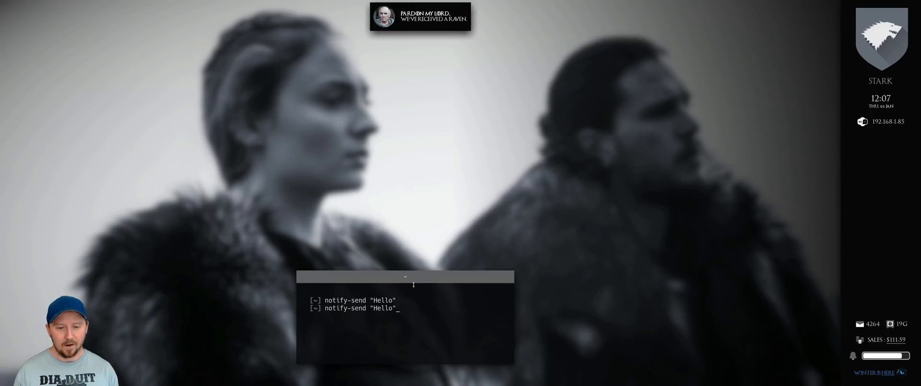
{"action": "type", "text": "ne"}
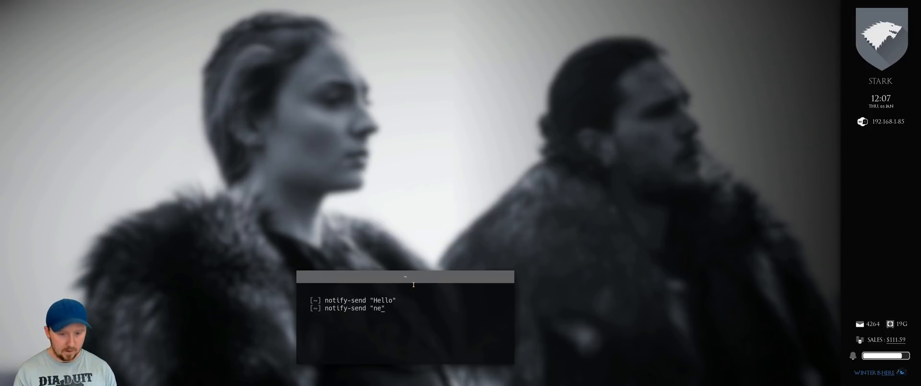
{"action": "type", "text": "wsboat\""}
{"action": "type", "text": "notify-send \"screenshot\""}
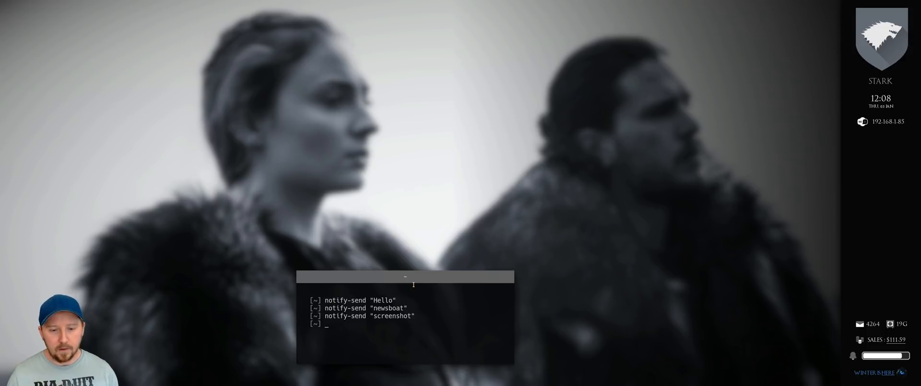
{"action": "mouse_move", "coordinate": [878, 126]}
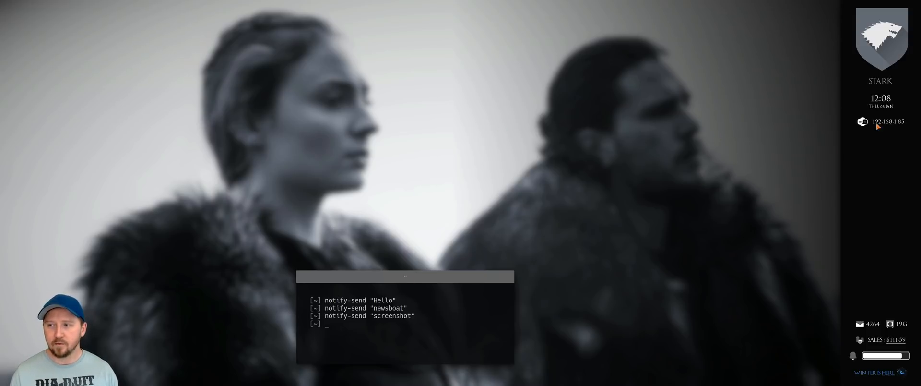
{"action": "mouse_move", "coordinate": [565, 262]}
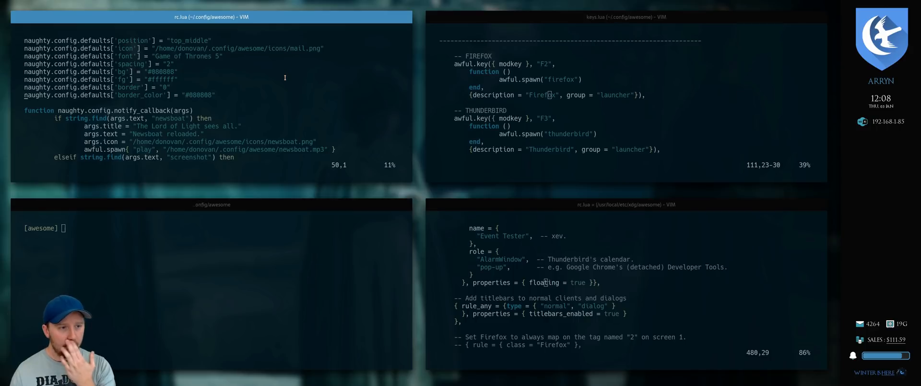
- Scroll the Vim splits through the naughty settings in rc.lua and the awful.rules section
{"action": "scroll", "scroll_direction": "down", "scroll_amount": 3}
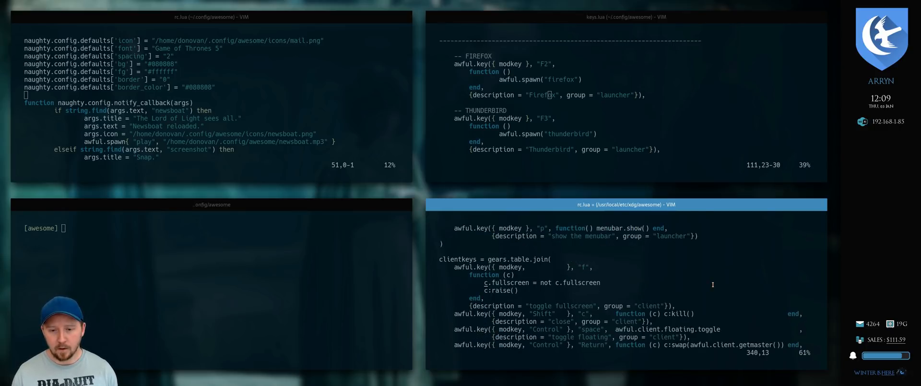
{"action": "scroll", "scroll_direction": "down", "scroll_amount": 3}
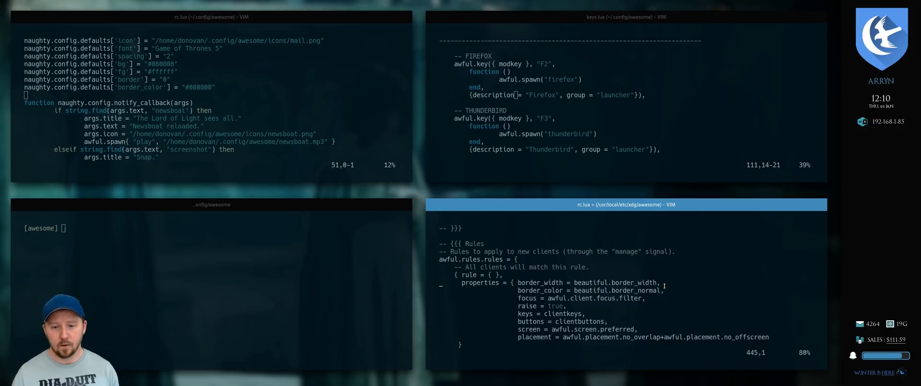
{"action": "scroll", "scroll_direction": "down", "scroll_amount": 3}
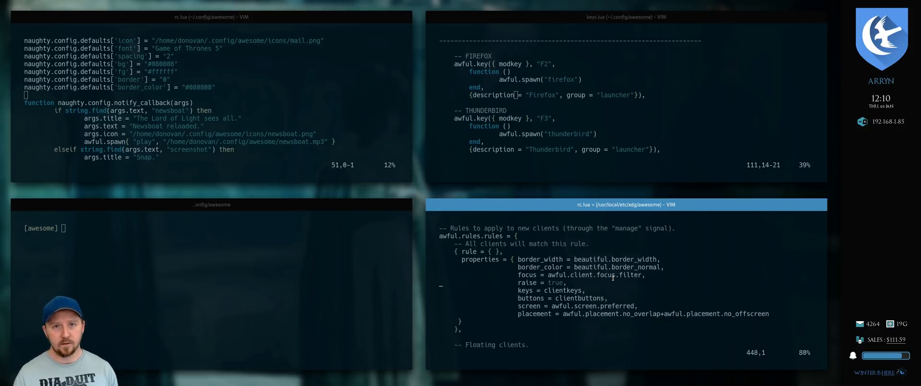
{"action": "scroll", "scroll_direction": "down", "scroll_amount": 3}
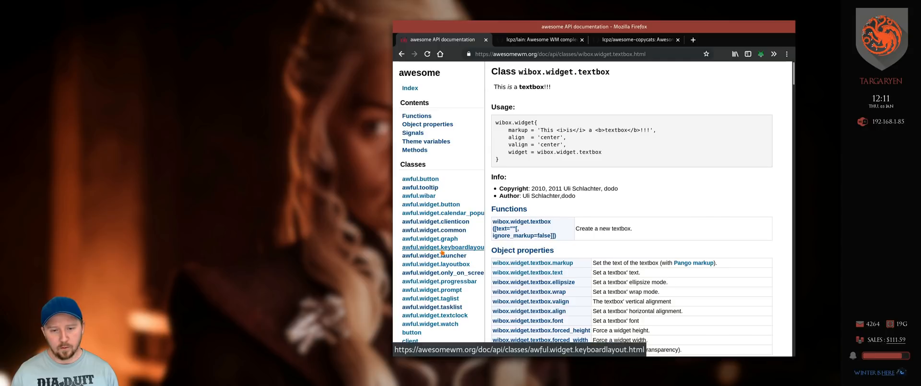
{"action": "mouse_move", "coordinate": [439, 281]}
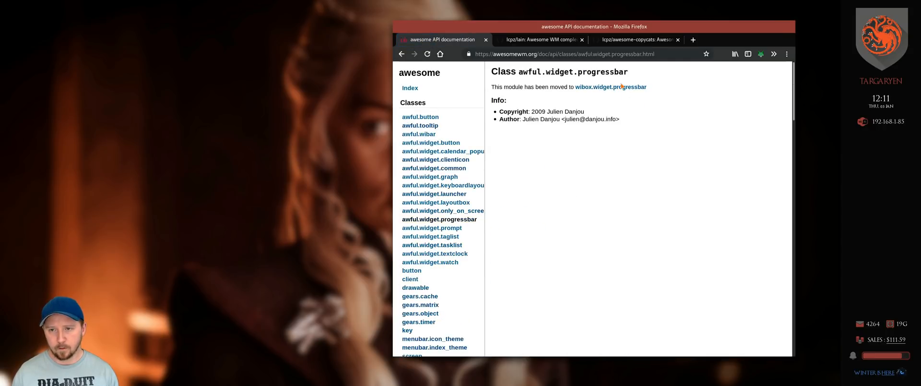
- Open the wibox.widget.progressbar reference and scroll through its properties
{"action": "left_click", "coordinate": [609, 86]}
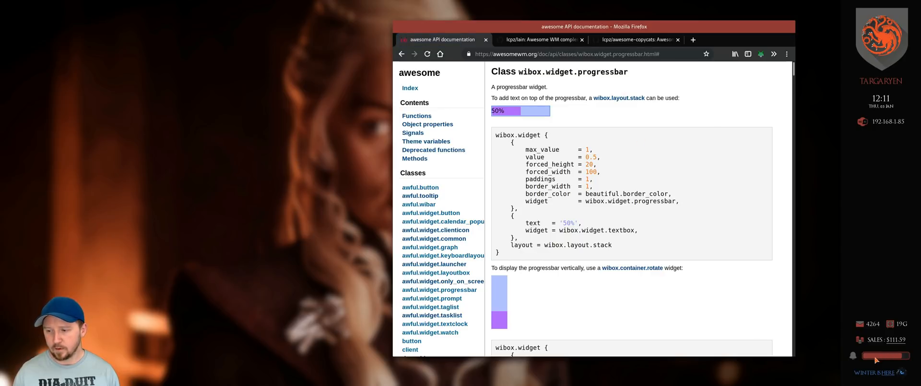
{"action": "scroll", "scroll_direction": "down", "scroll_amount": 3}
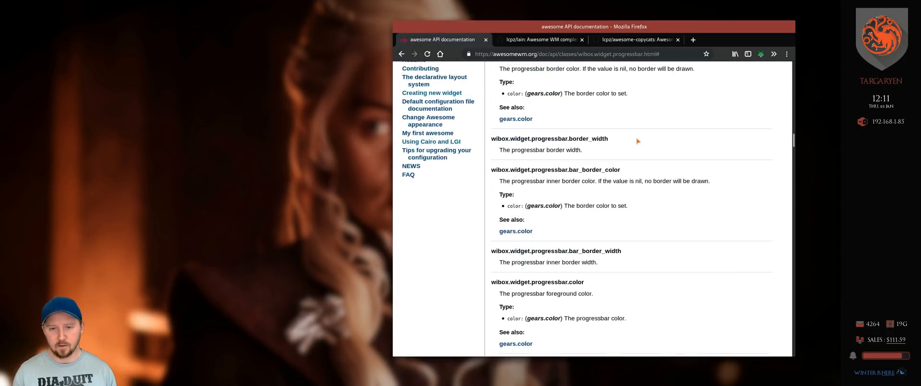
{"action": "scroll", "scroll_direction": "down", "scroll_amount": 3}
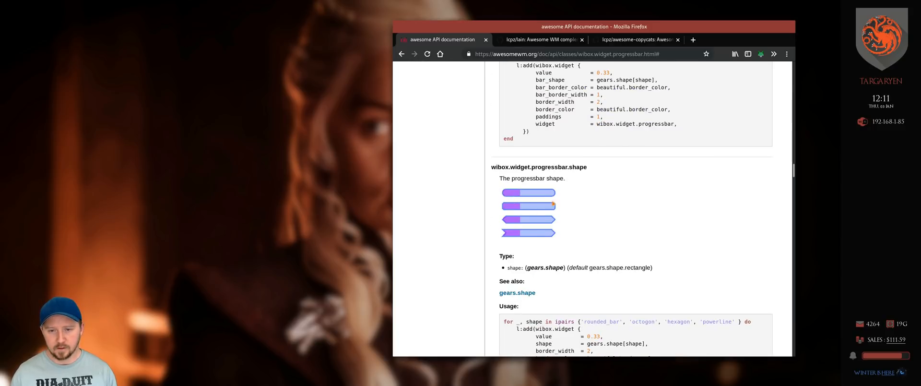
{"action": "scroll", "scroll_direction": "down", "scroll_amount": 3}
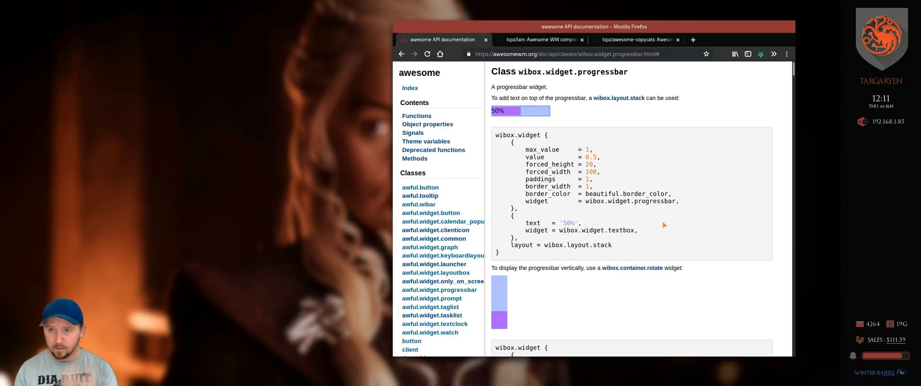
{"action": "left_click", "coordinate": [539, 39]}
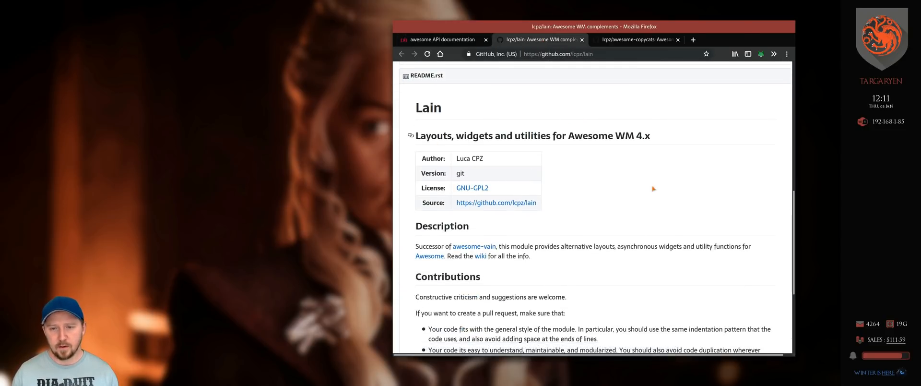
{"action": "mouse_move", "coordinate": [663, 227]}
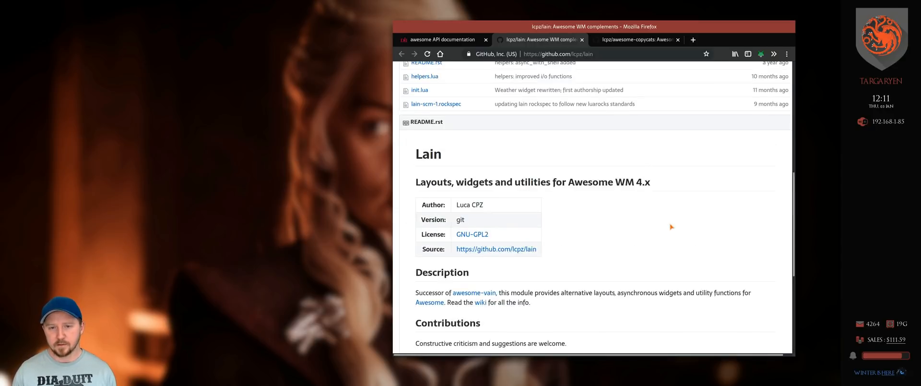
- Scroll the lcpz/lain README covering layouts, widgets and utilities for Awesome WM 4.x
{"action": "scroll", "scroll_direction": "down", "scroll_amount": 3}
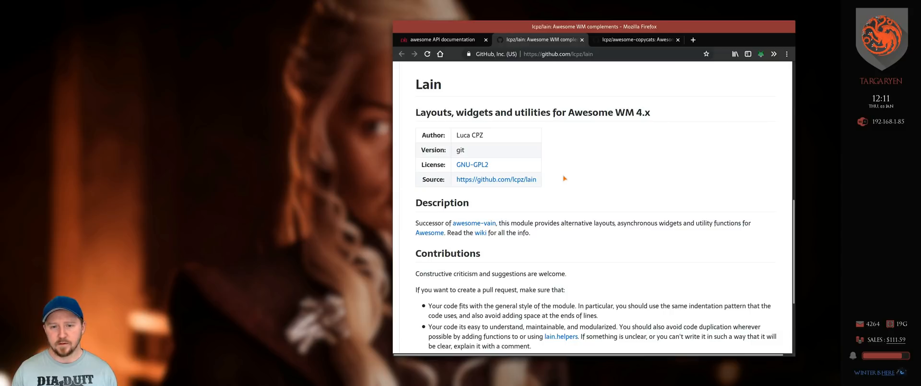
{"action": "mouse_move", "coordinate": [591, 263]}
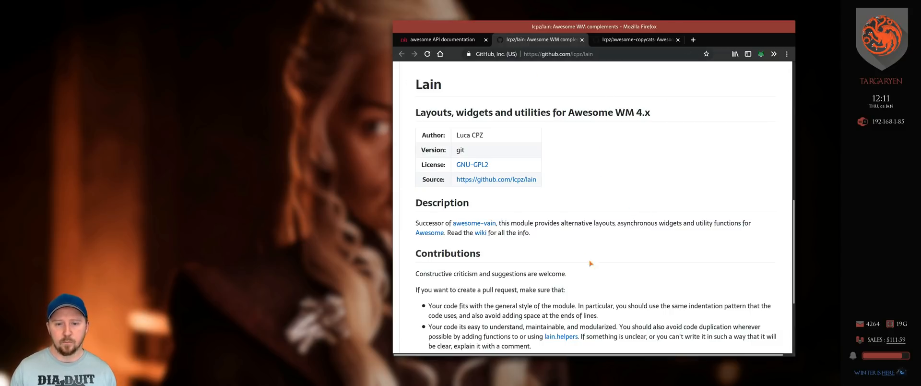
{"action": "mouse_move", "coordinate": [627, 196]}
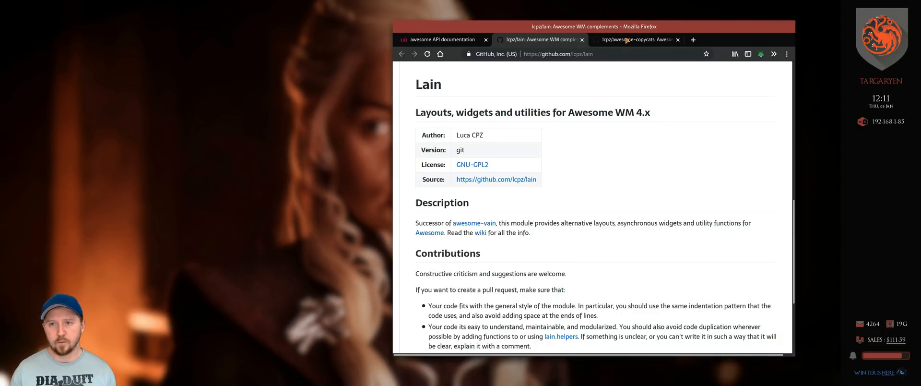
{"action": "left_click", "coordinate": [634, 39]}
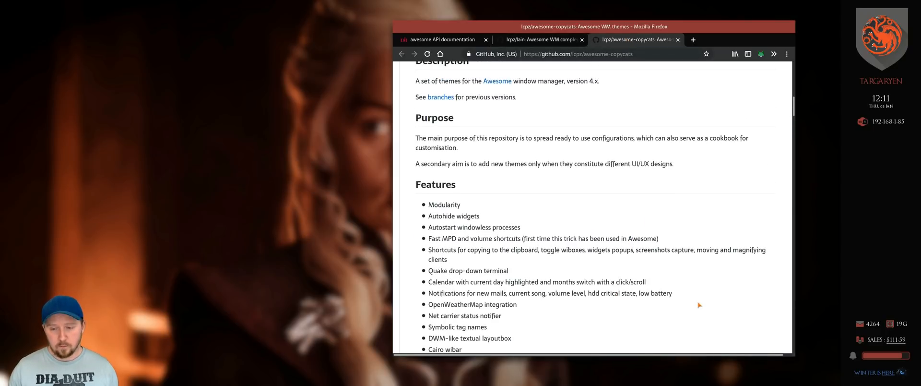
- Scroll the awesome-copycats screenshots past Powerarrow Dark and Steamburn down to Blackburn
{"action": "scroll", "scroll_direction": "down", "scroll_amount": 3}
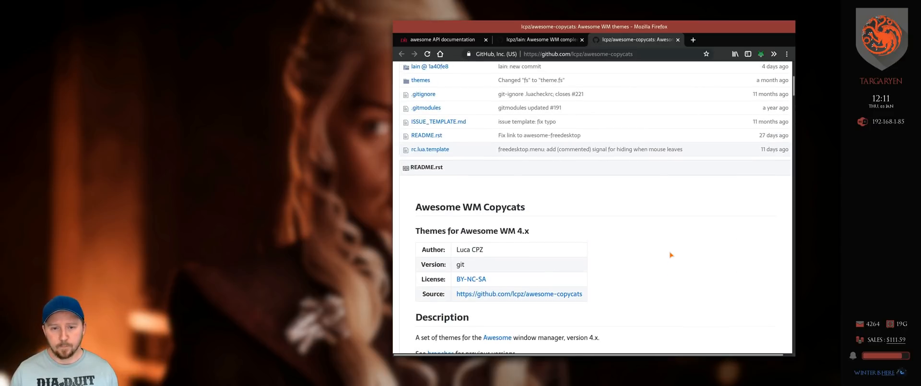
{"action": "scroll", "scroll_direction": "down", "scroll_amount": 3}
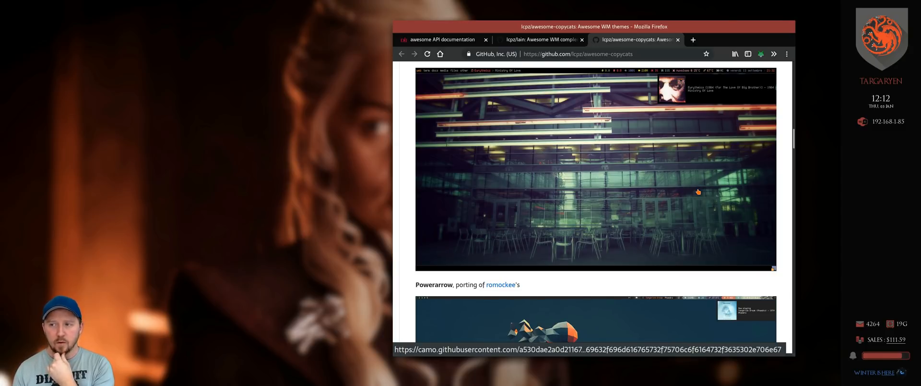
{"action": "scroll", "scroll_direction": "down", "scroll_amount": 3}
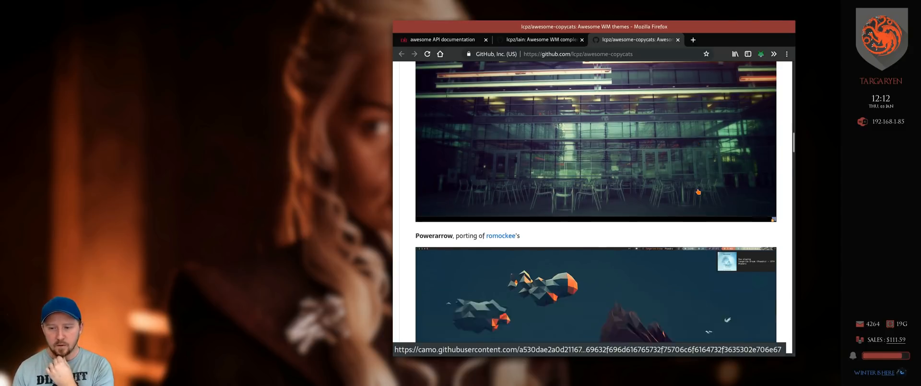
{"action": "scroll", "scroll_direction": "down", "scroll_amount": 3}
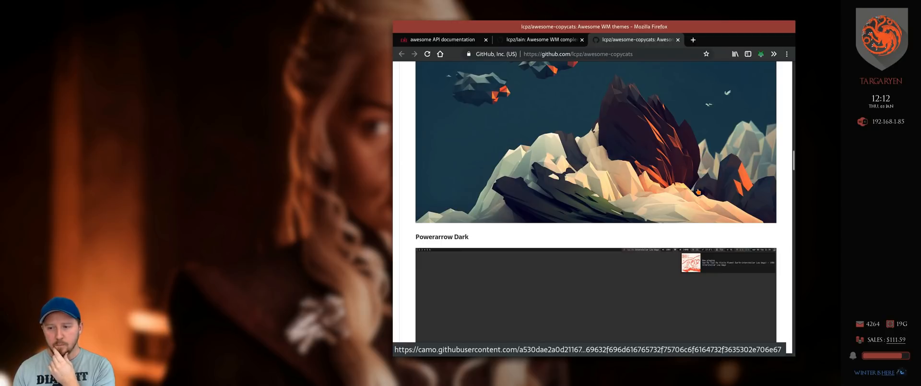
{"action": "scroll", "scroll_direction": "down", "scroll_amount": 3}
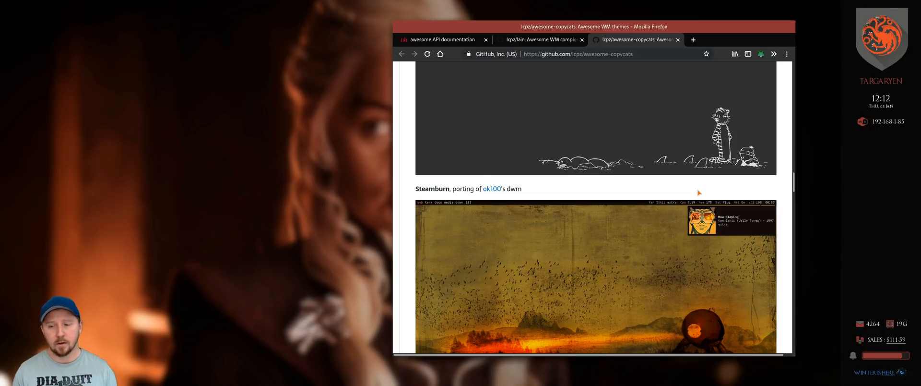
{"action": "scroll", "scroll_direction": "down", "scroll_amount": 3}
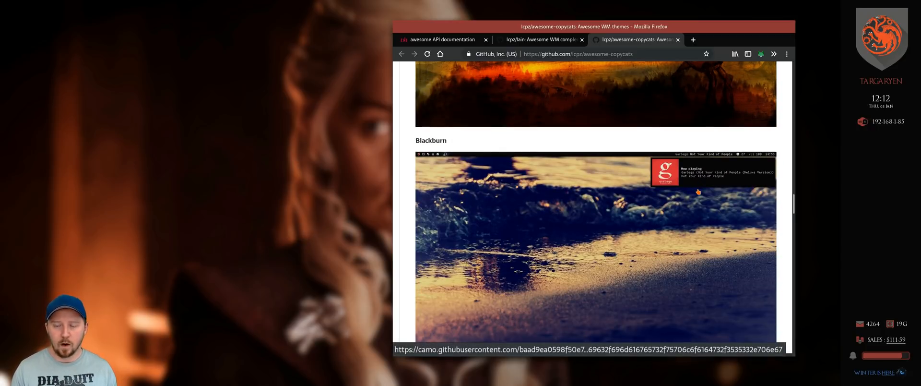